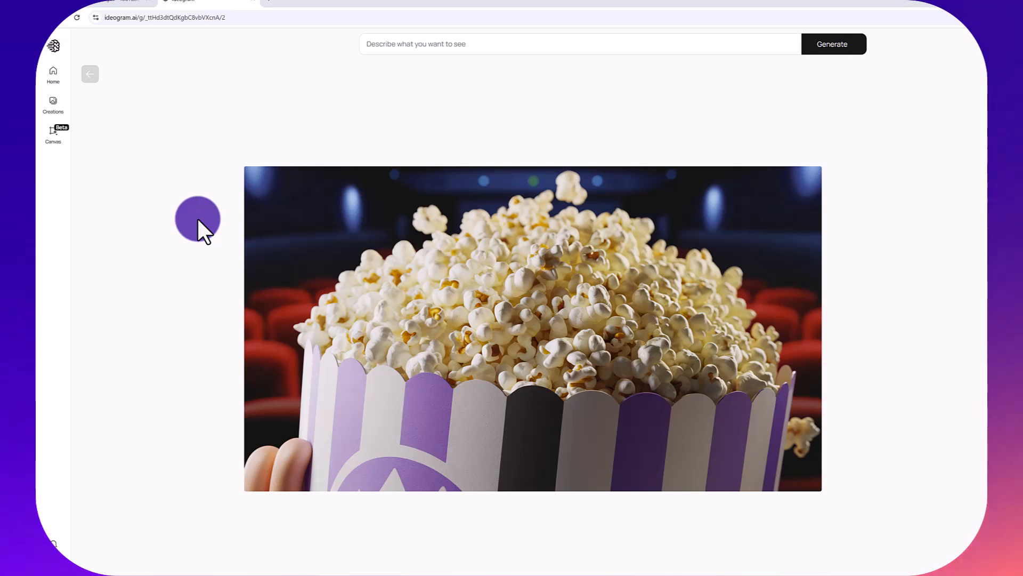
mouse_move(385, 196)
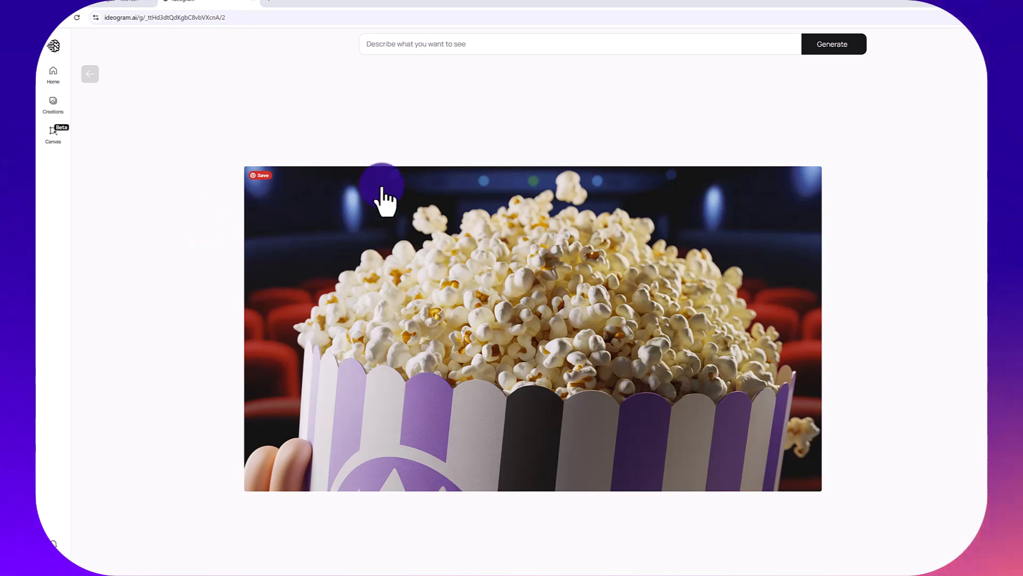
mouse_move(428, 221)
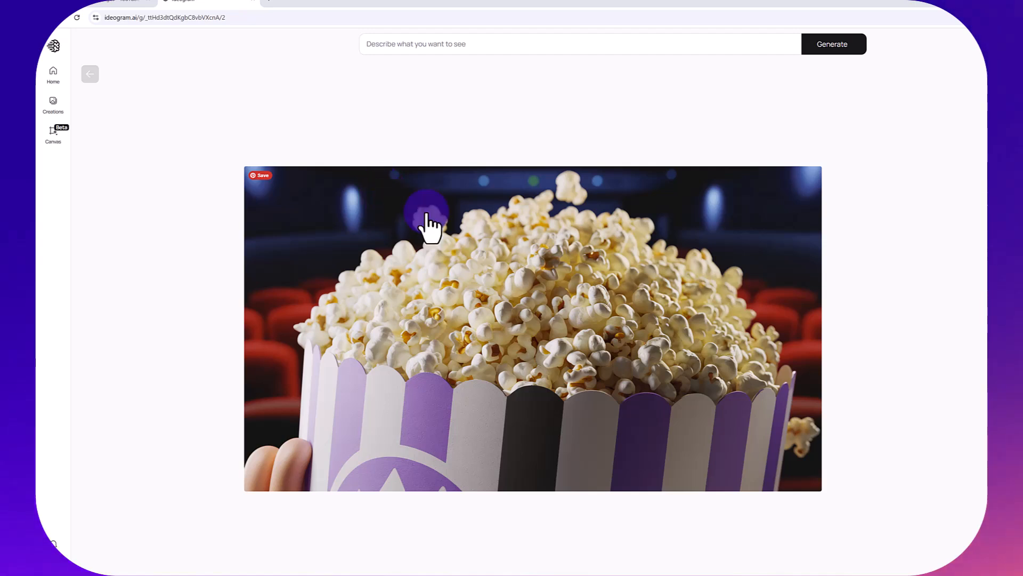
mouse_move(509, 270)
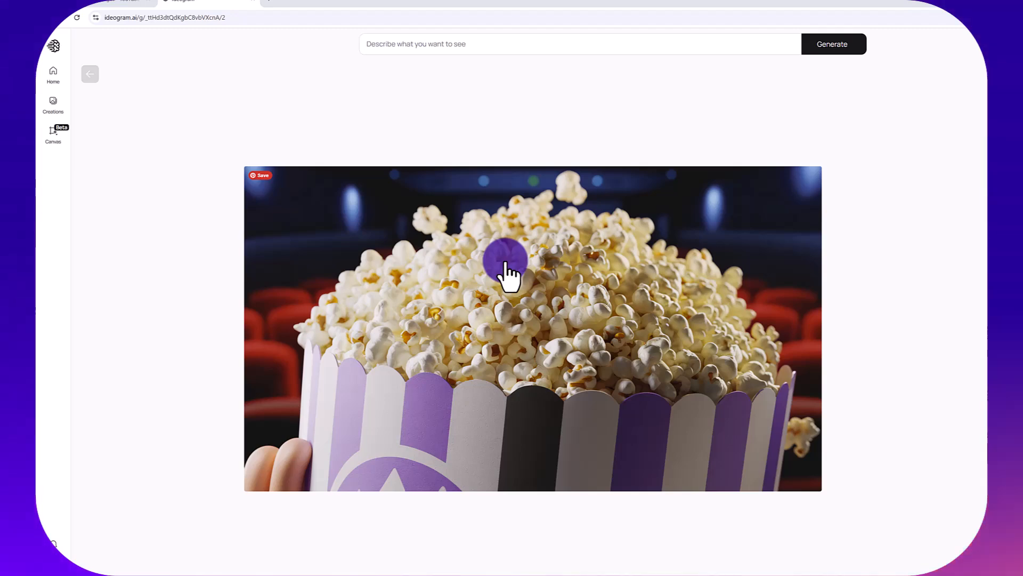
Save the popcorn image from Chrome's image menu, with WEBP as the only file type
right_click(507, 271)
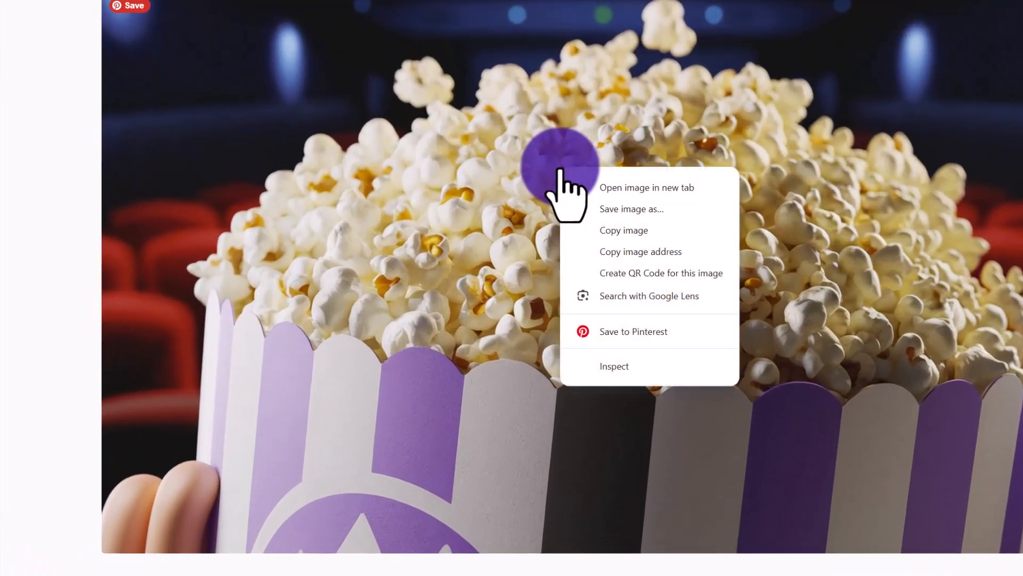
click(631, 209)
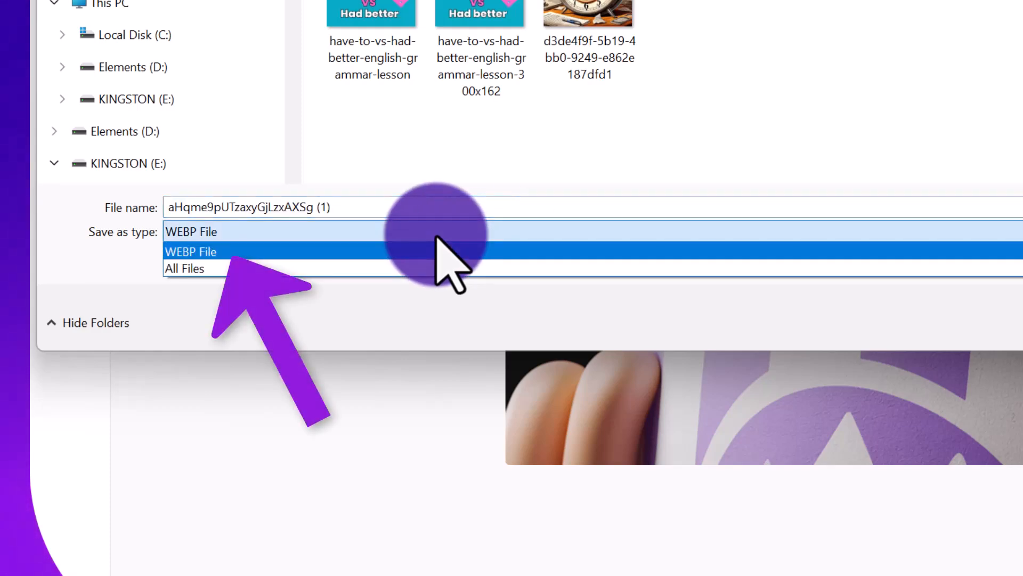
mouse_move(418, 274)
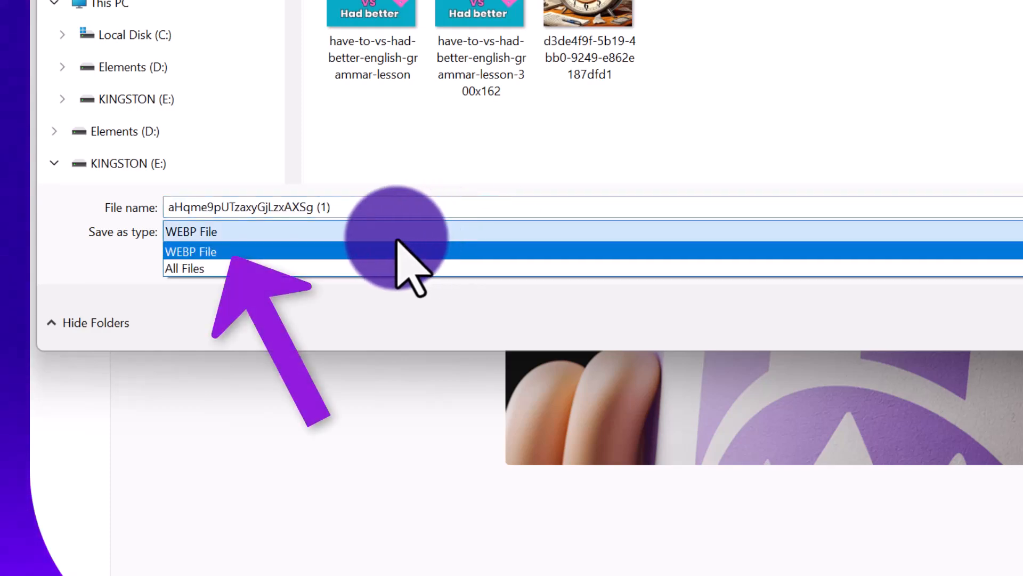
click(190, 252)
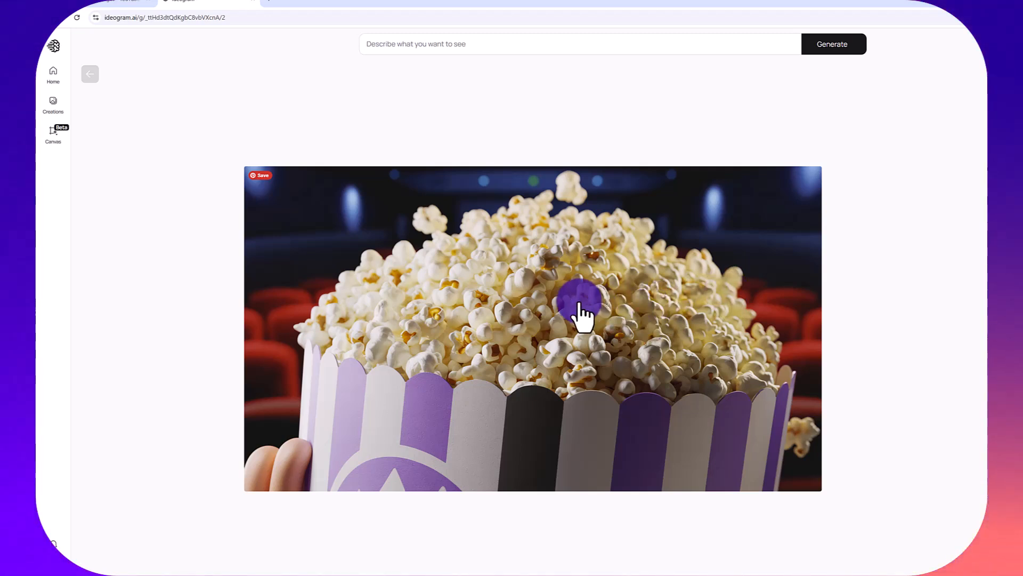
Open the downloaded popcorn .webp file in Windows Photos
right_click(581, 310)
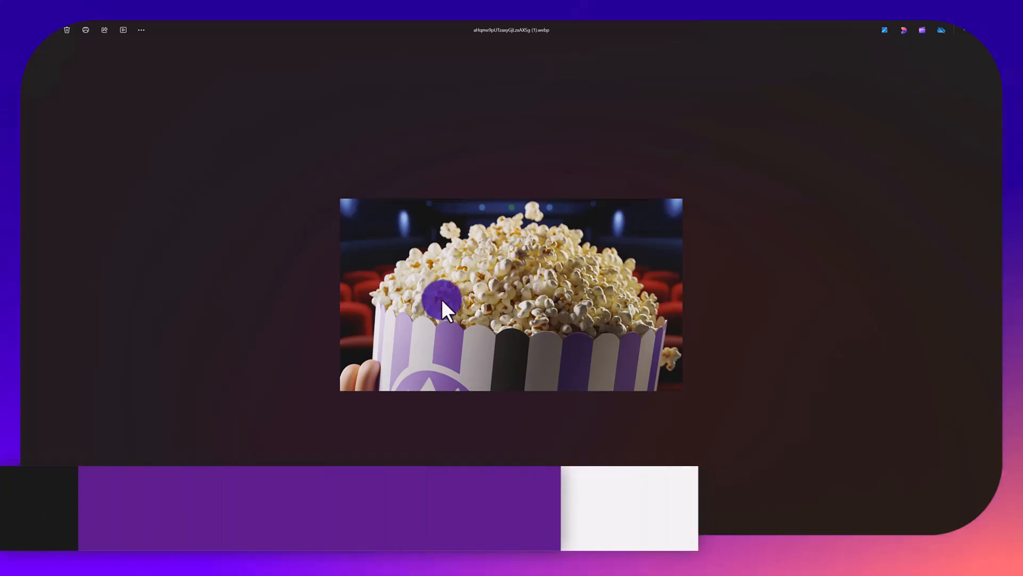
mouse_move(314, 277)
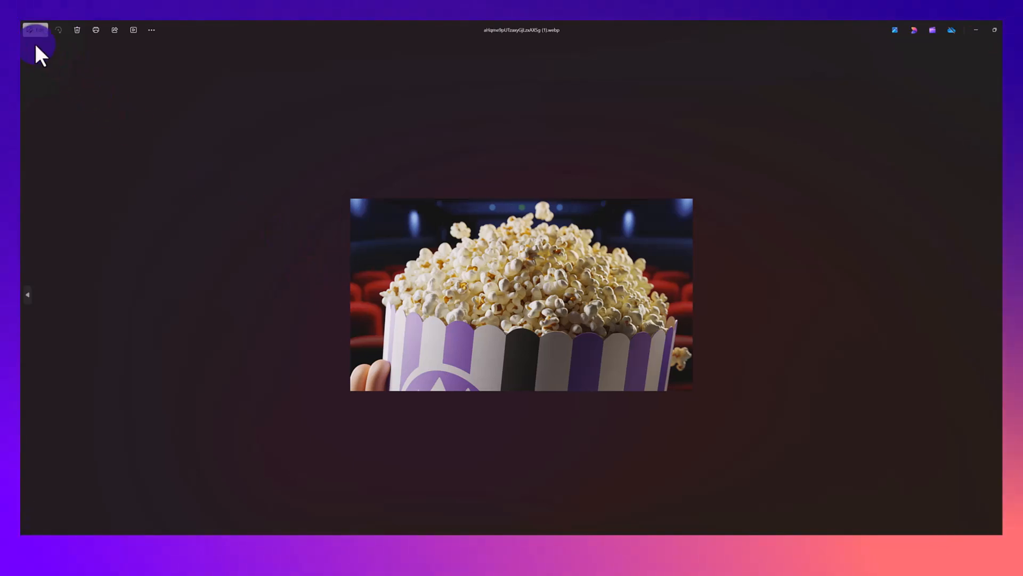
Save a copy of the popcorn image from Photos' editor with the .png file type
click(95, 30)
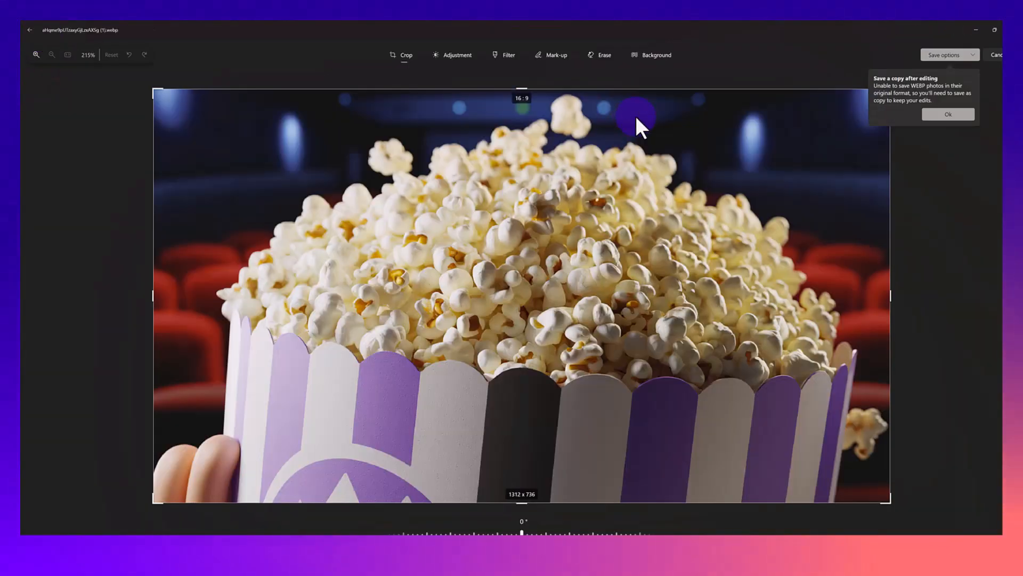
click(947, 114)
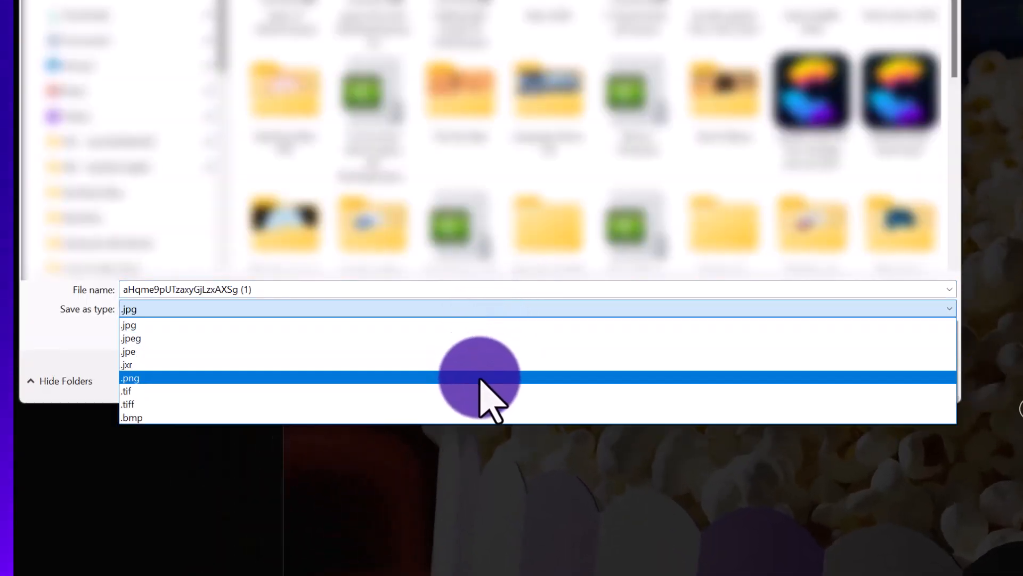
click(129, 378)
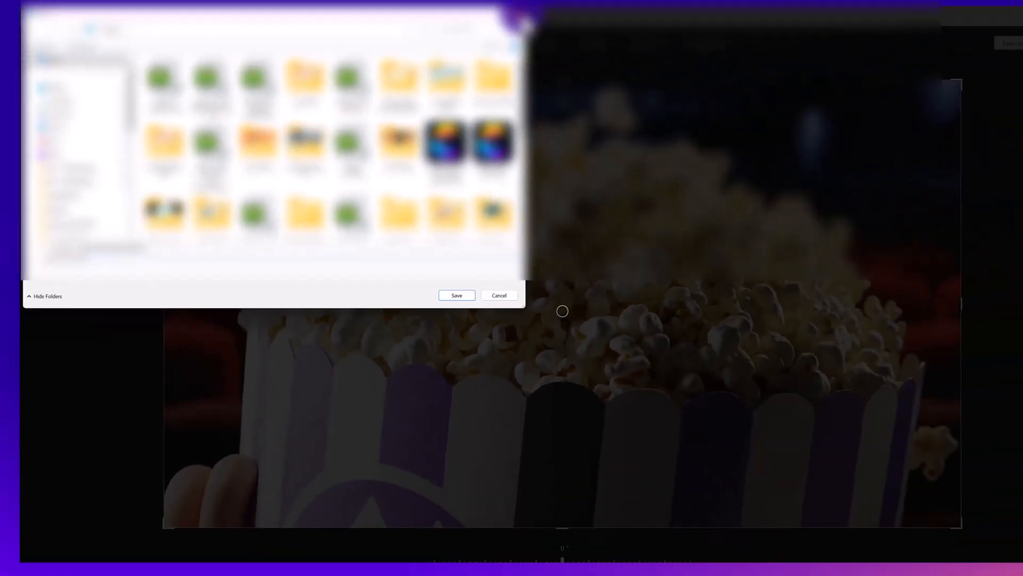
click(456, 295)
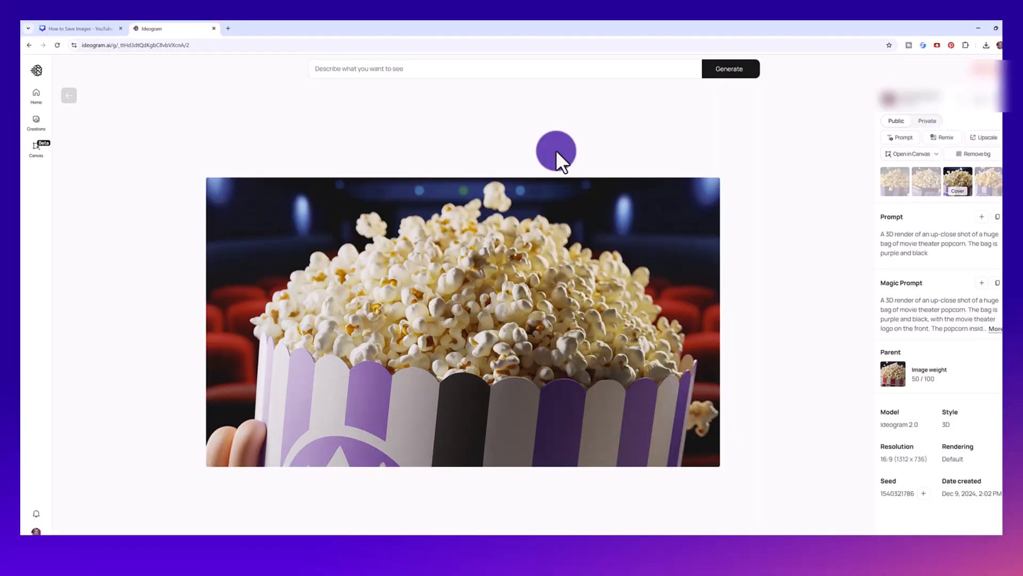
Show Chrome's image menu on the popcorn image, offering only 'Save image as...'
right_click(382, 307)
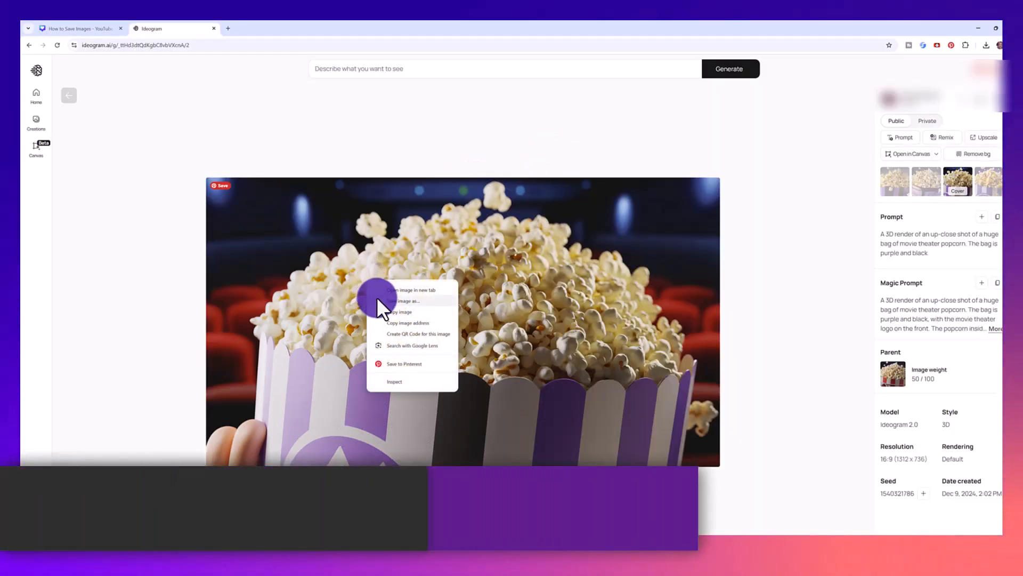
mouse_move(412, 312)
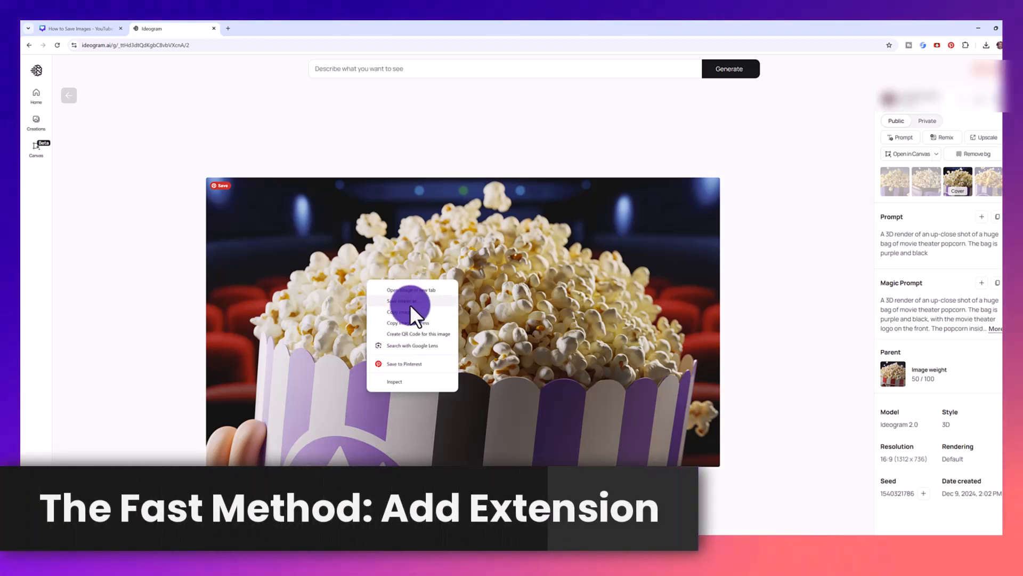
mouse_move(234, 34)
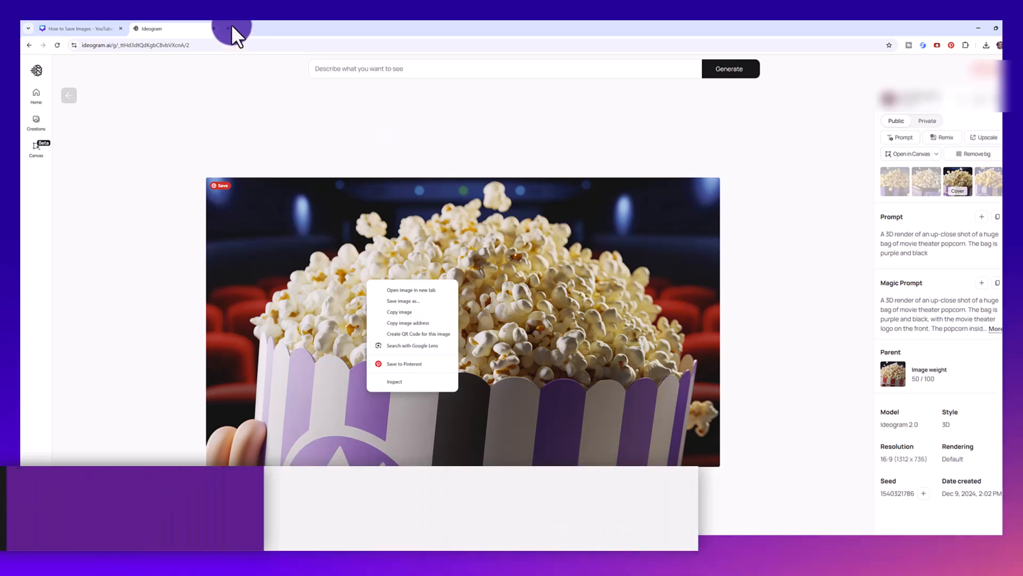
Switch to the Chrome Web Store listing for 'Save image as Type'
click(265, 28)
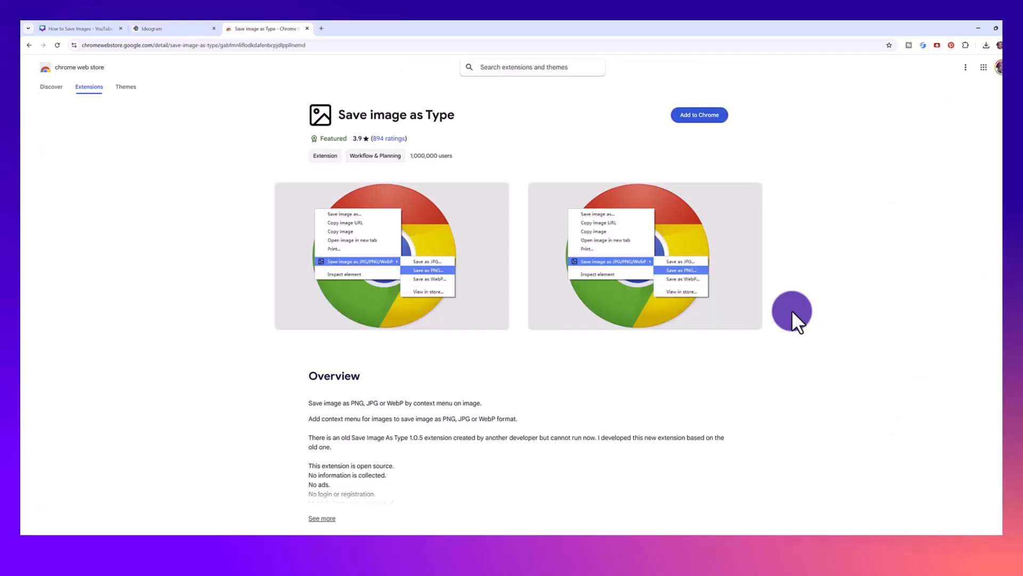
mouse_move(446, 117)
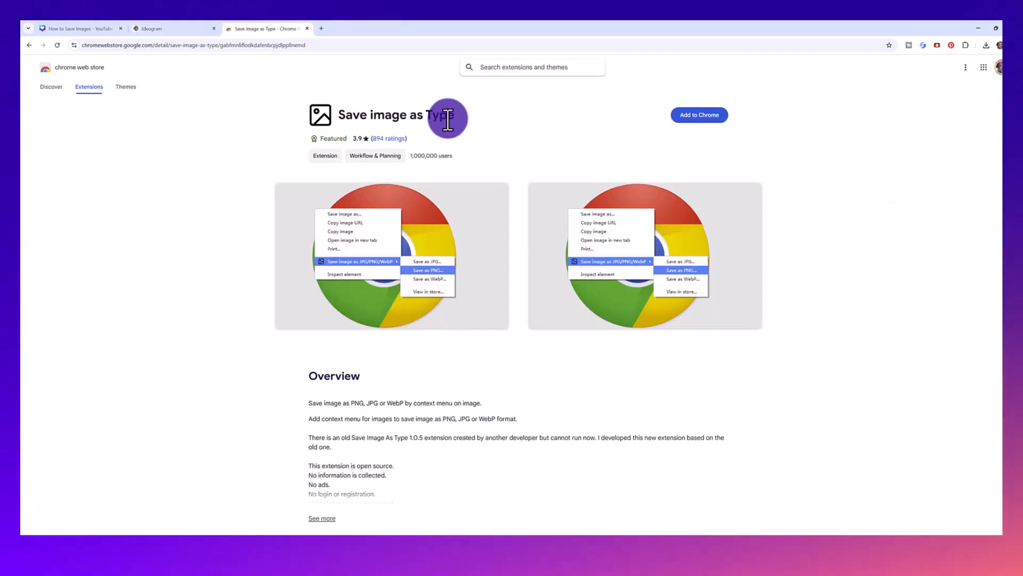
mouse_move(460, 261)
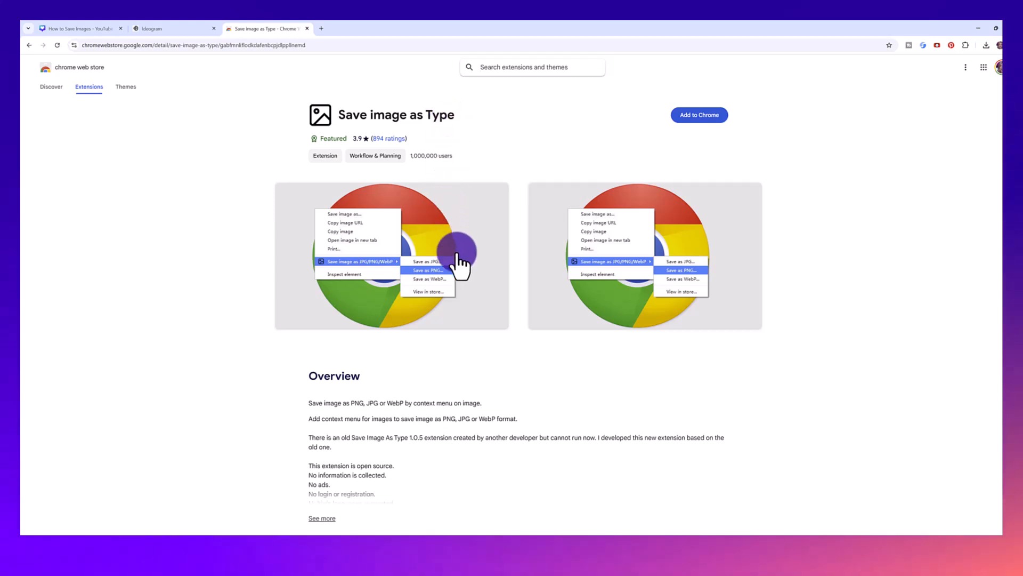
mouse_move(452, 280)
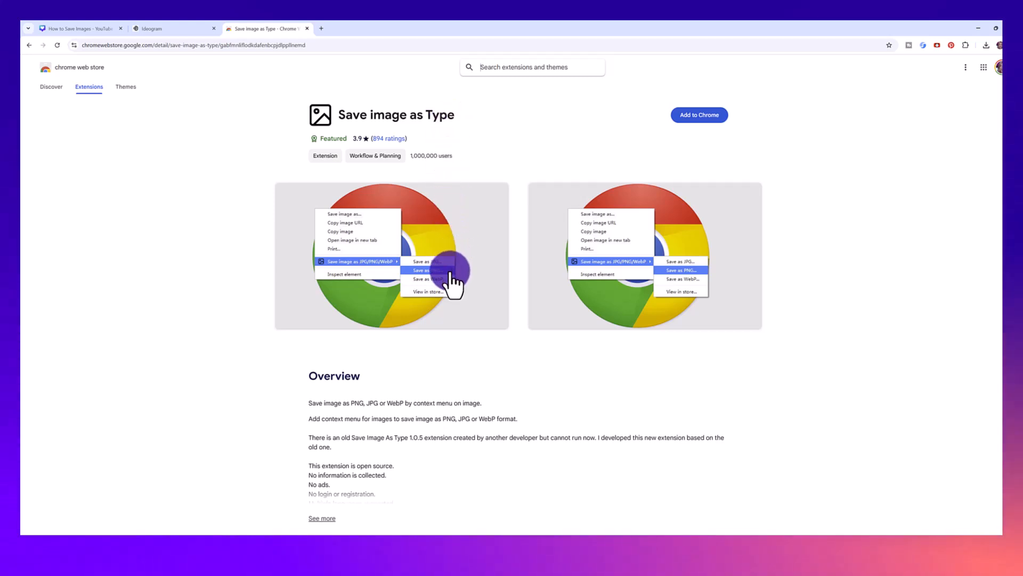
mouse_move(522, 114)
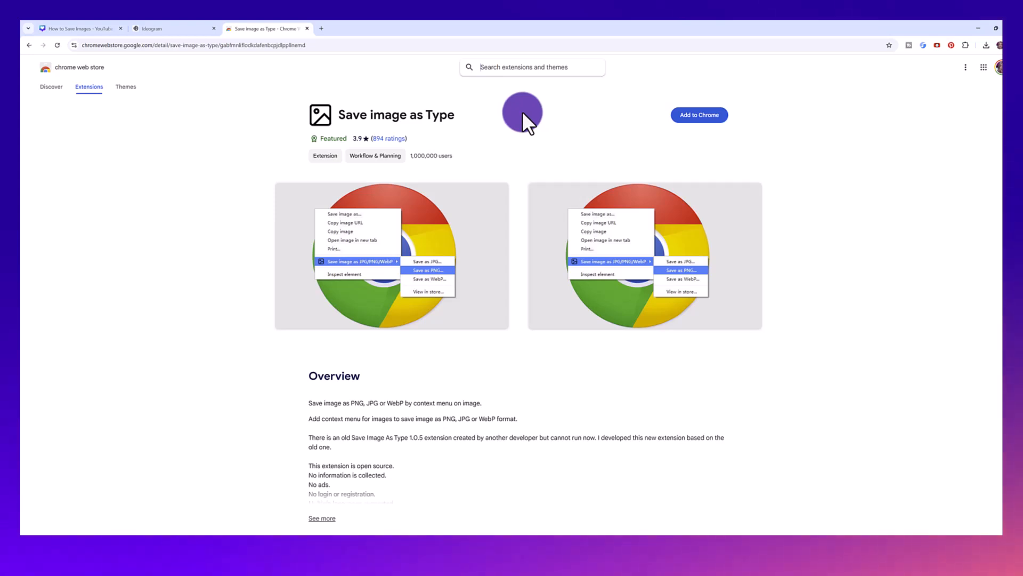
mouse_move(91, 82)
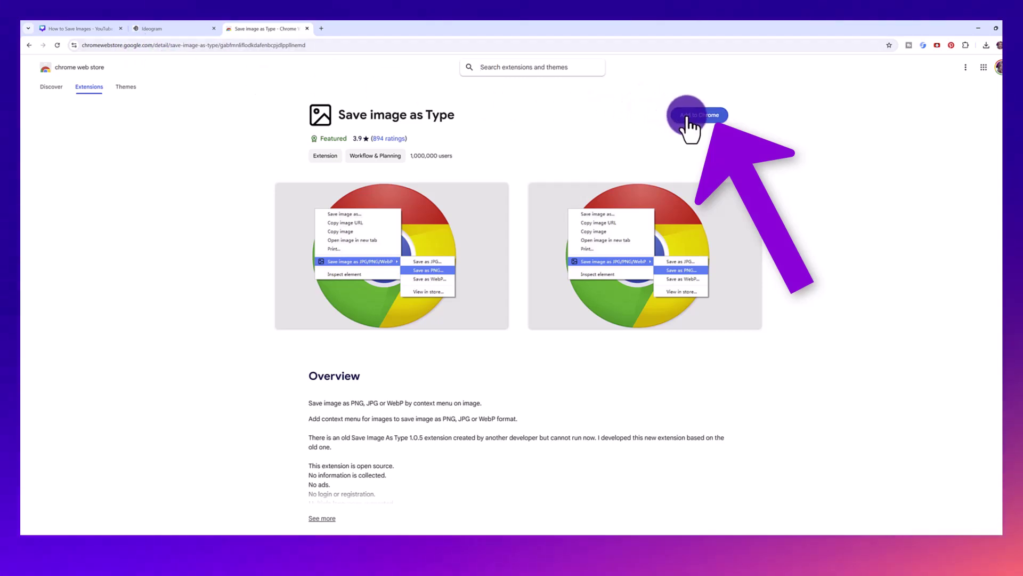
Add the Save image as Type extension to Chrome and confirm the installation
click(699, 115)
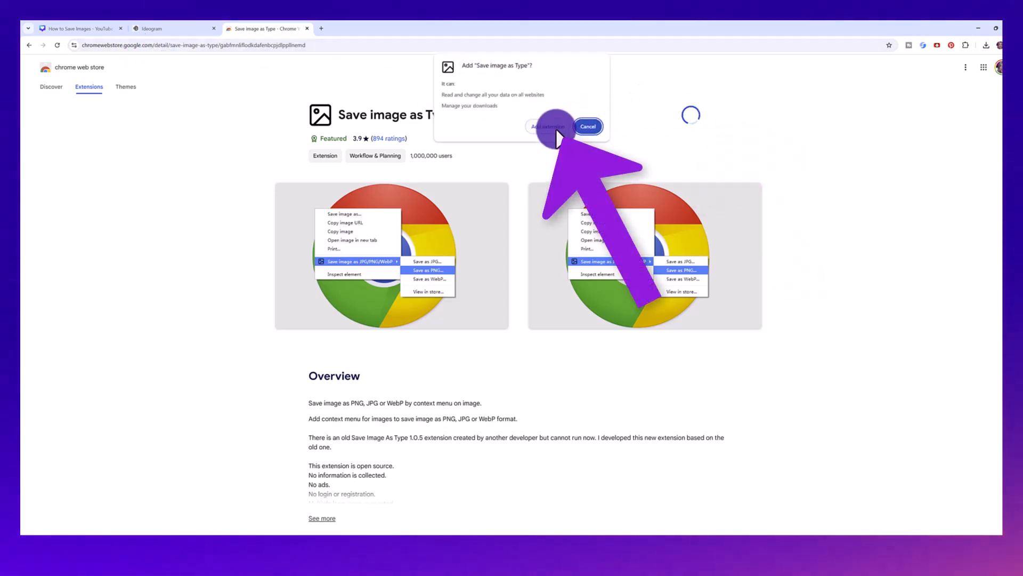
click(547, 126)
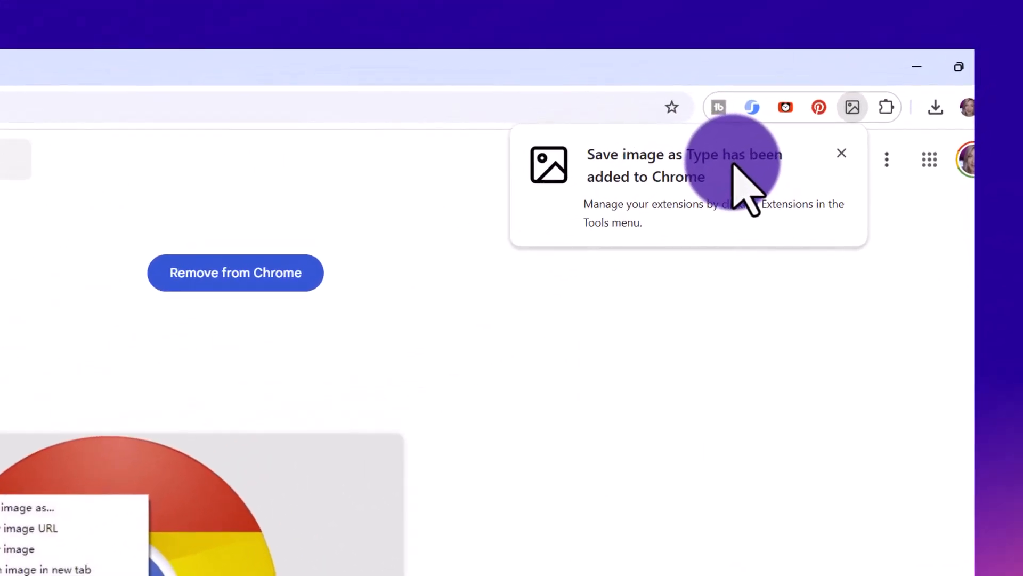
mouse_move(809, 228)
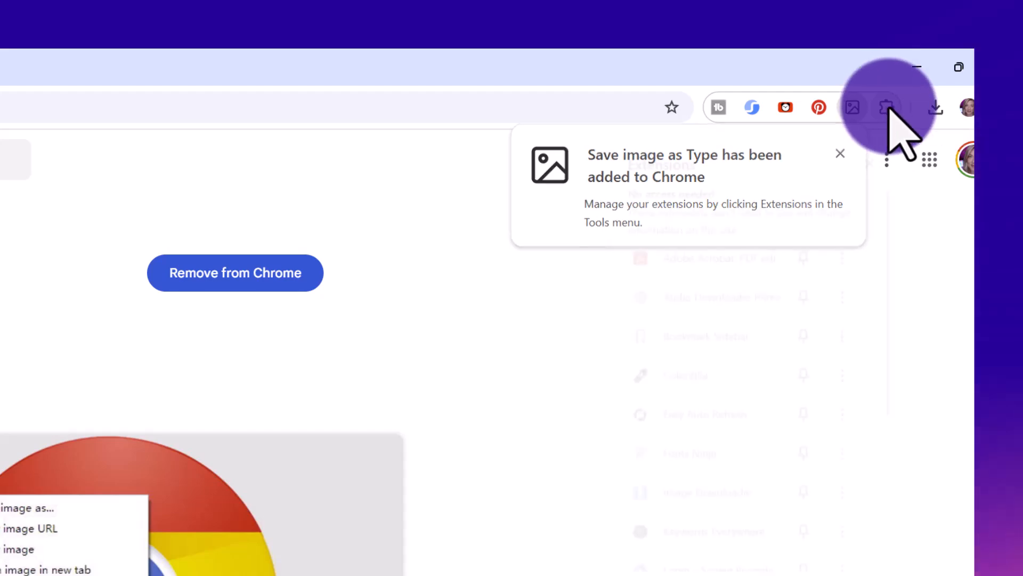
Show the installed extensions list with Save image as Type pinned
click(886, 106)
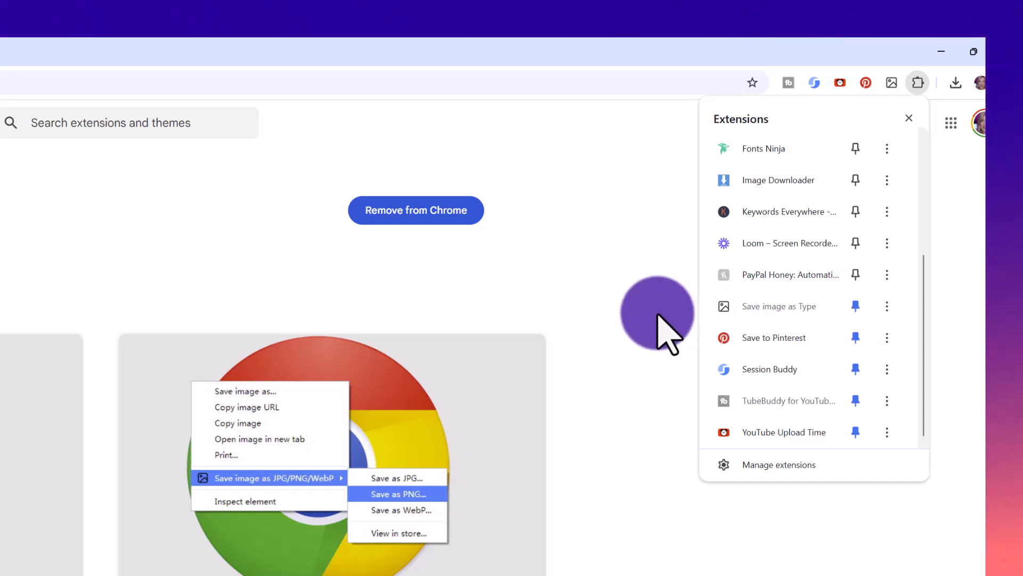
mouse_move(648, 336)
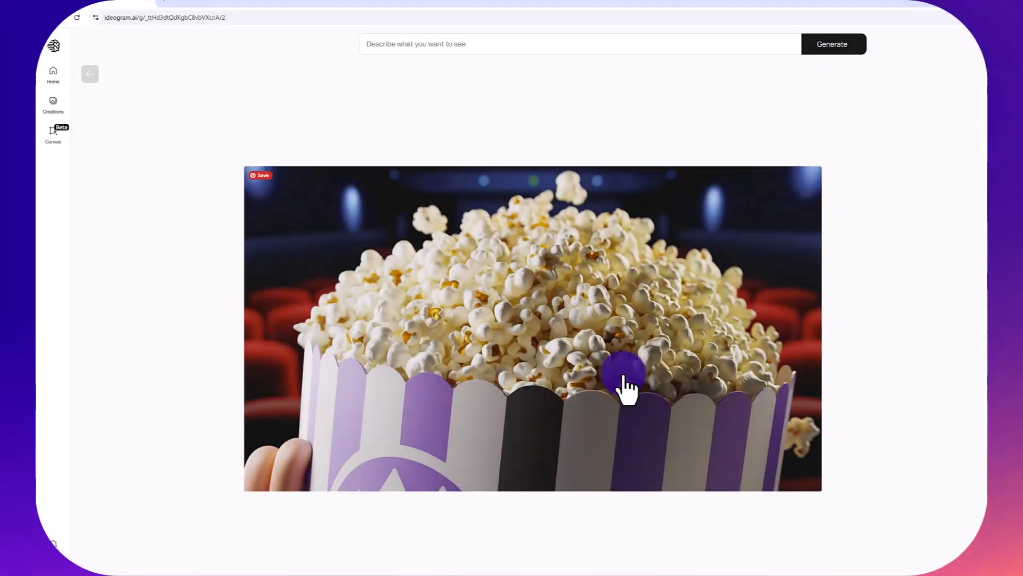
mouse_move(580, 301)
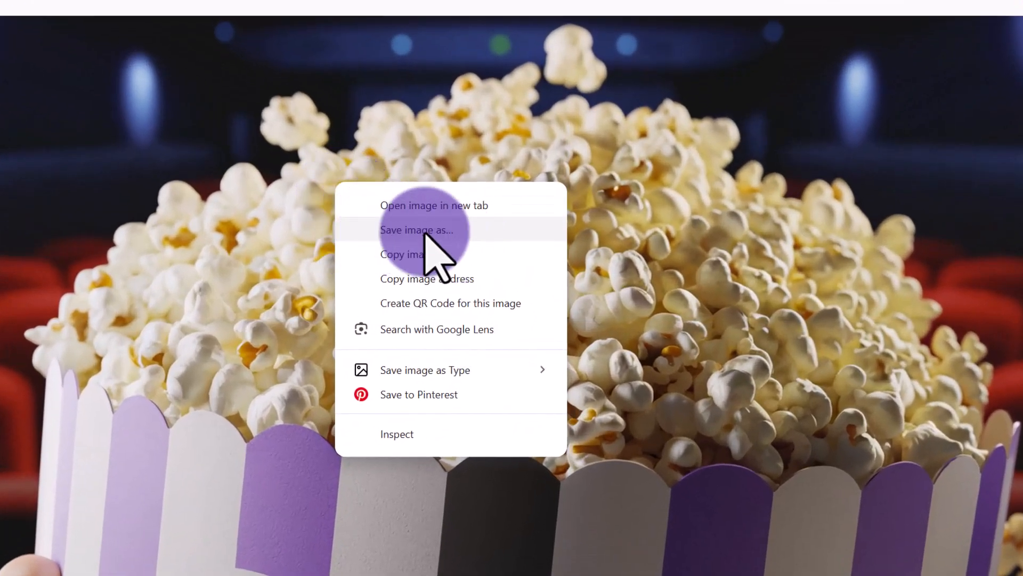
mouse_move(477, 255)
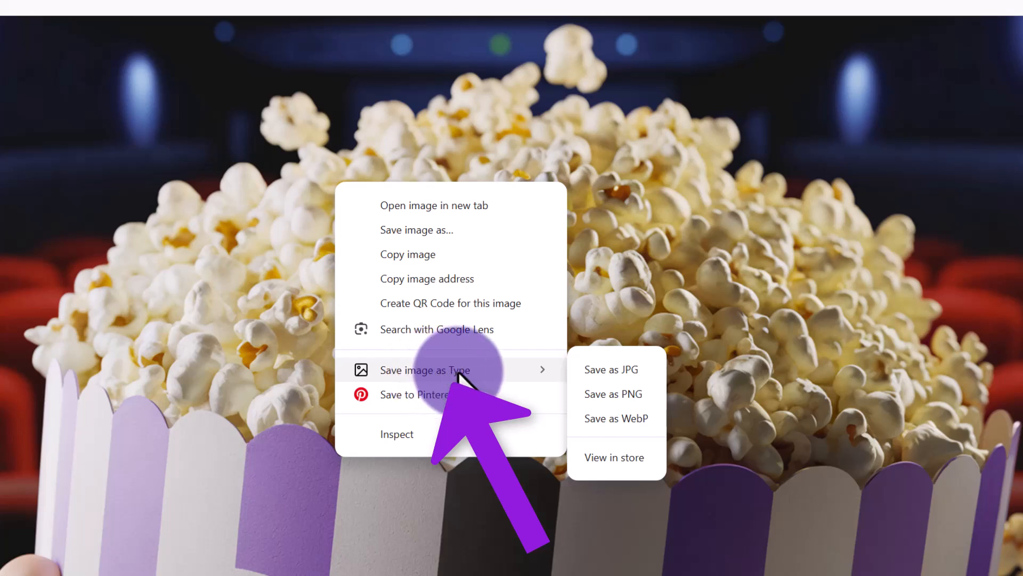
mouse_move(614, 369)
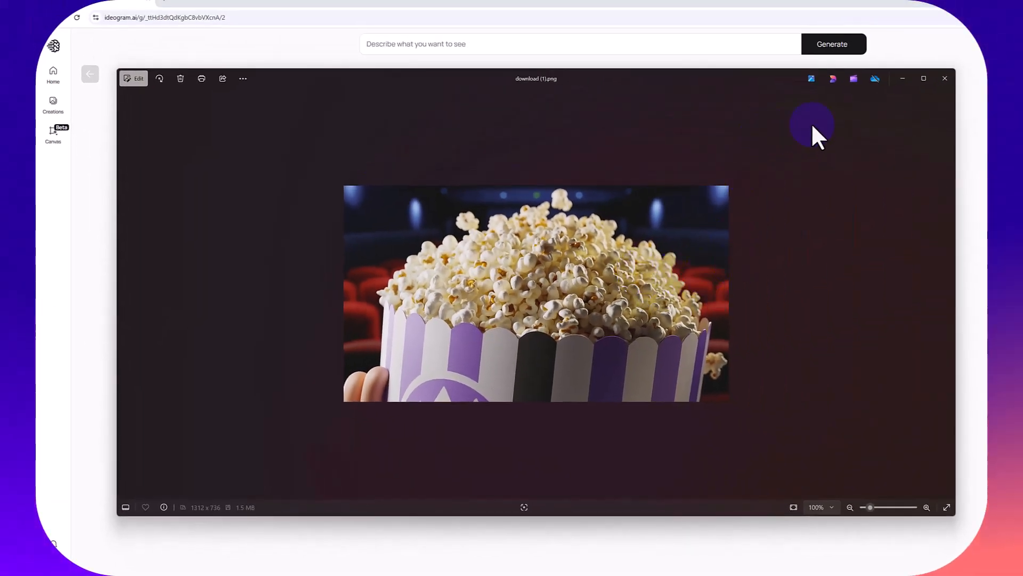
mouse_move(618, 274)
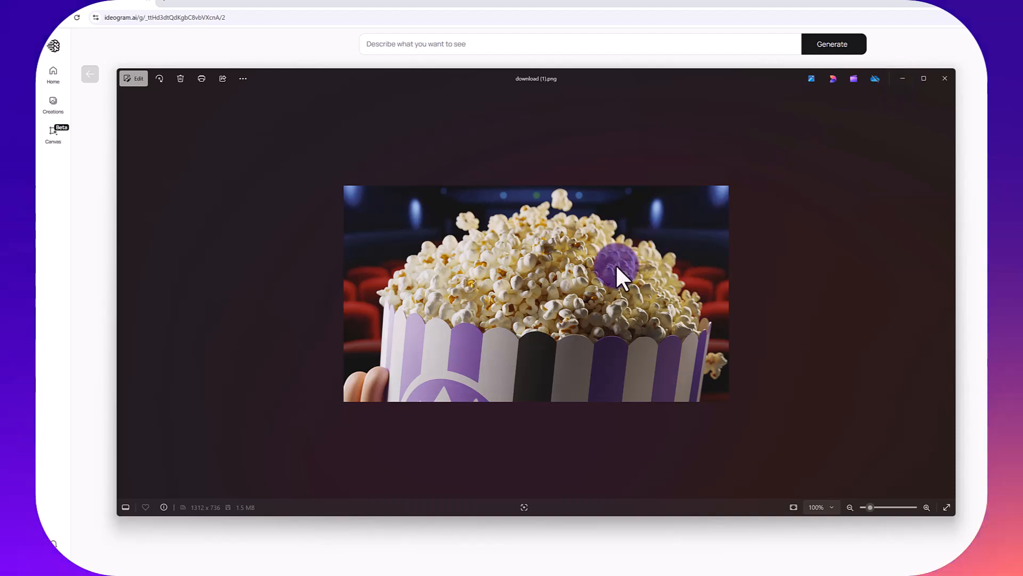